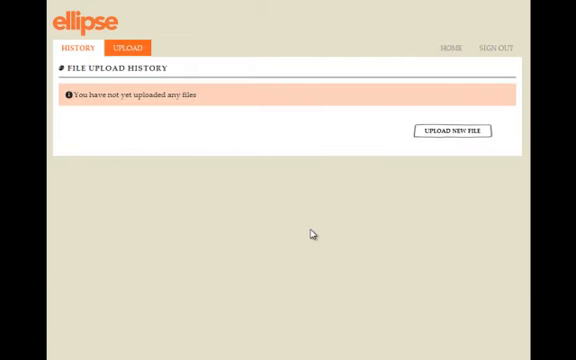
mouse_move(444, 180)
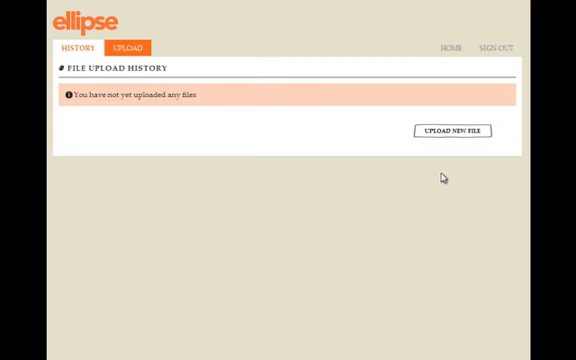
- Begin a new file upload and bring up the chooser showing the Example Client - May 2011 data file
left_click(466, 130)
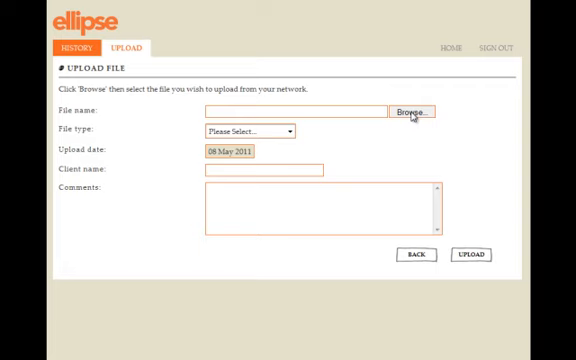
left_click(416, 112)
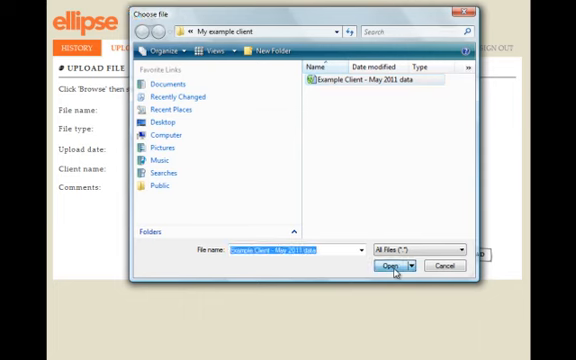
- Attach the data file, choose Member Data Upload as type, and enter 'Exa' for Example Client
left_click(388, 268)
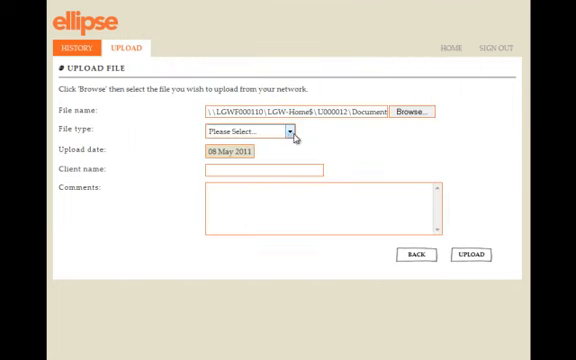
left_click(288, 132)
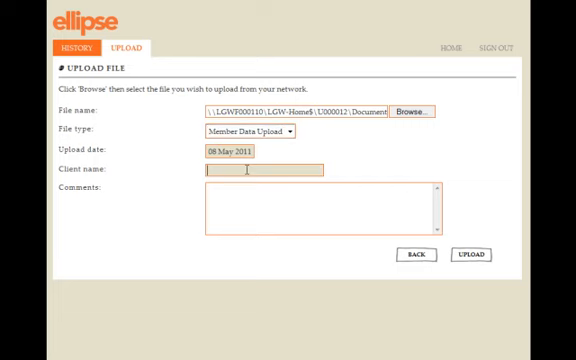
type("Example Client")
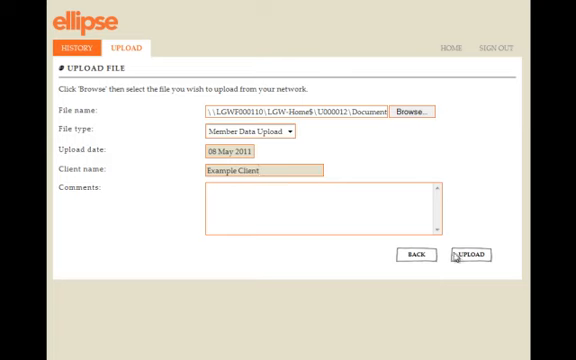
- Submit the upload and receive confirmation the May 2011 data file will be processed
left_click(472, 256)
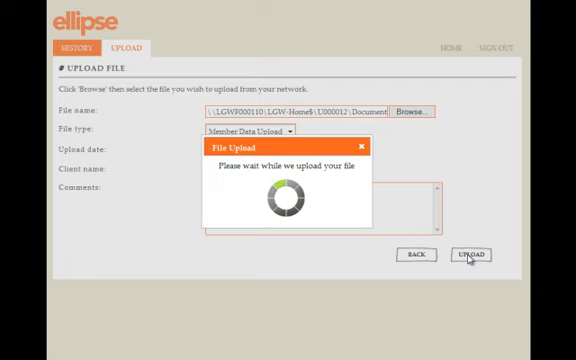
left_click(476, 256)
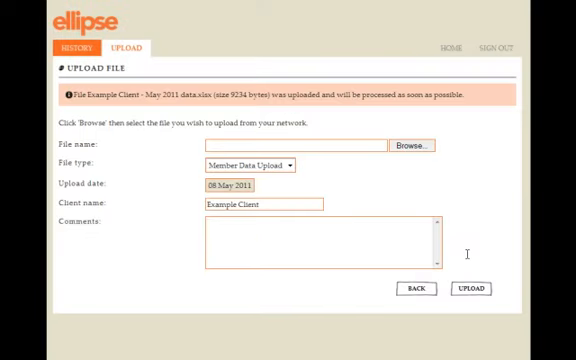